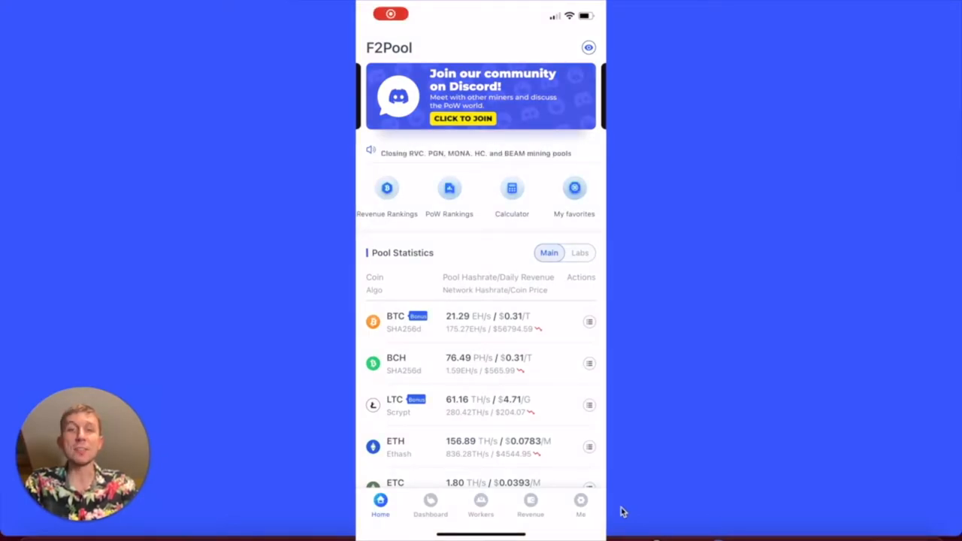
Step: Go to Me, then Alarm Settings, and pick the f2pooltutorial mining account
left_click(580, 503)
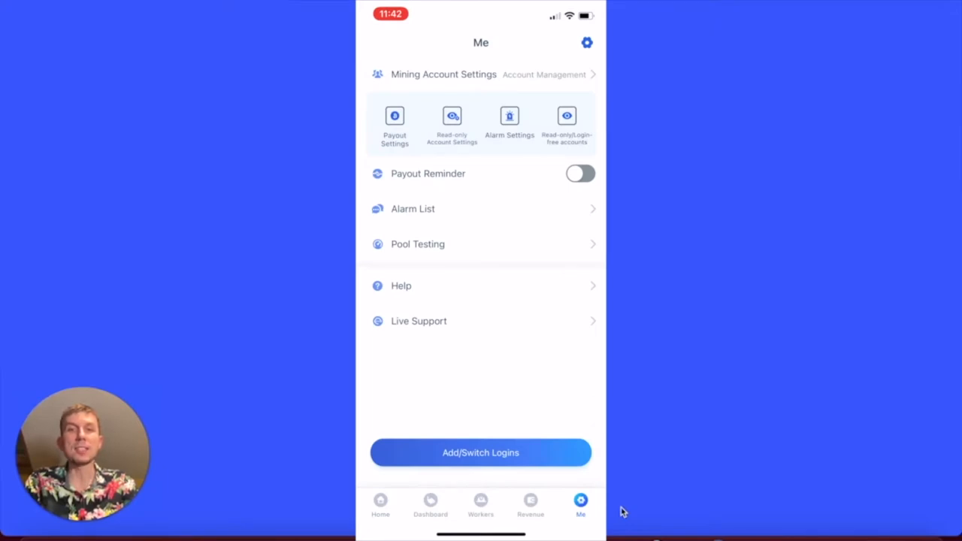
left_click(444, 74)
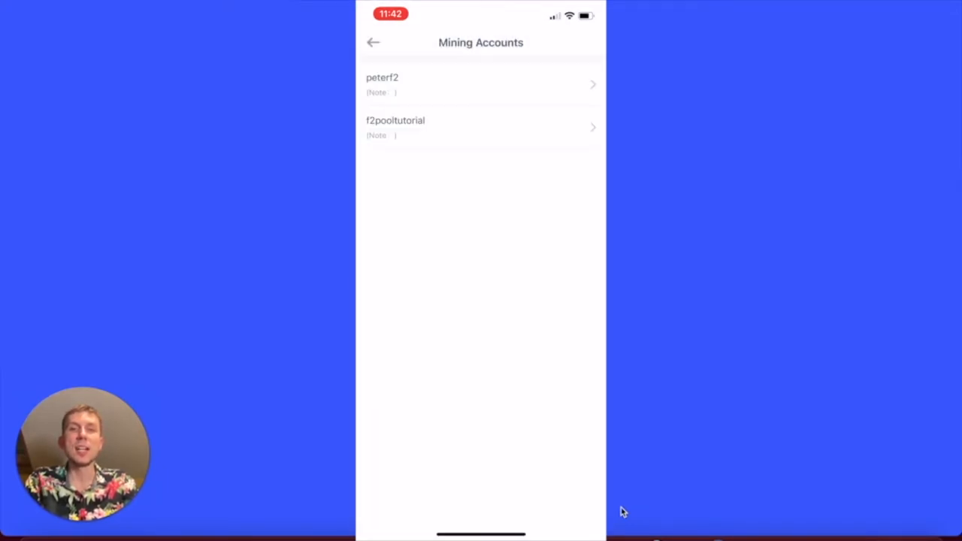
left_click(481, 128)
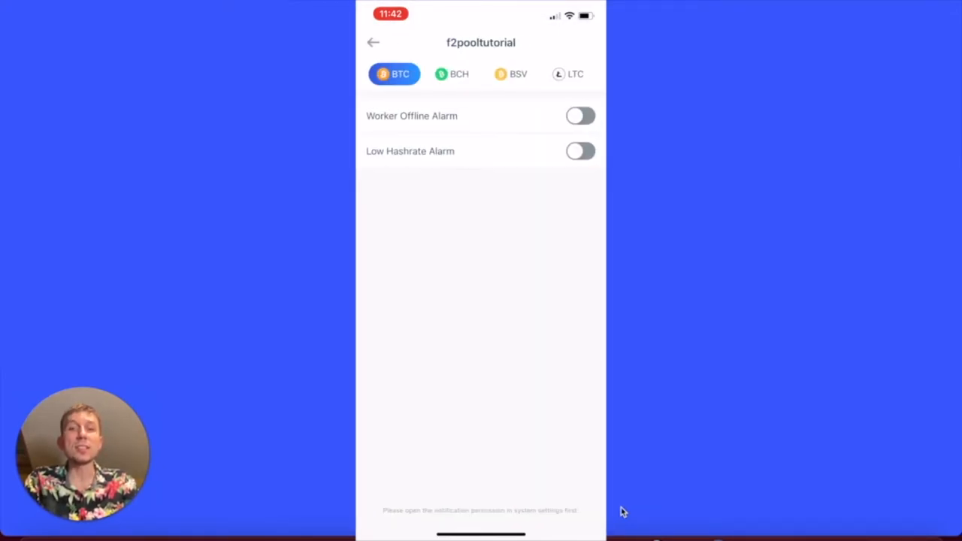
Step: Turn on the BTC Worker Offline and Low Hashrate alarms with a 1 TH/s threshold
left_click(580, 116)
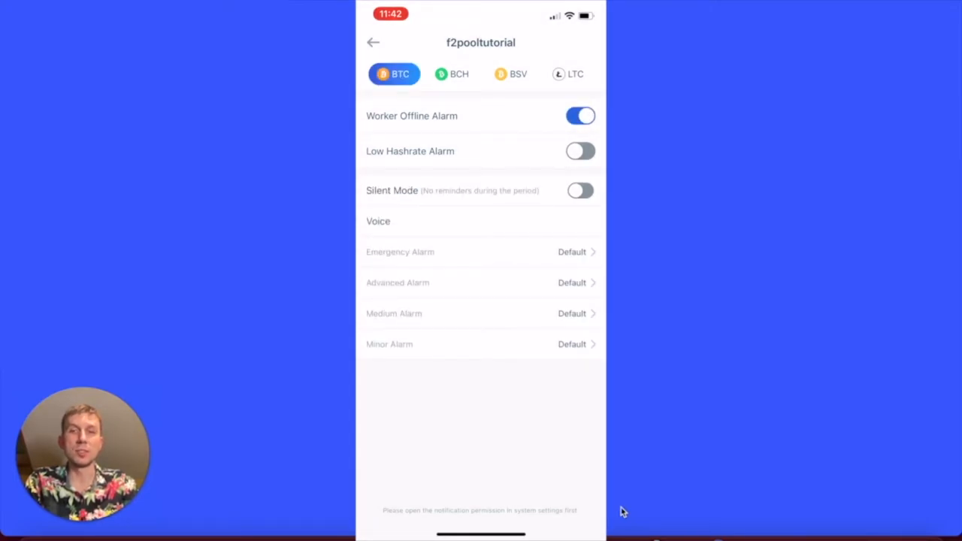
left_click(580, 151)
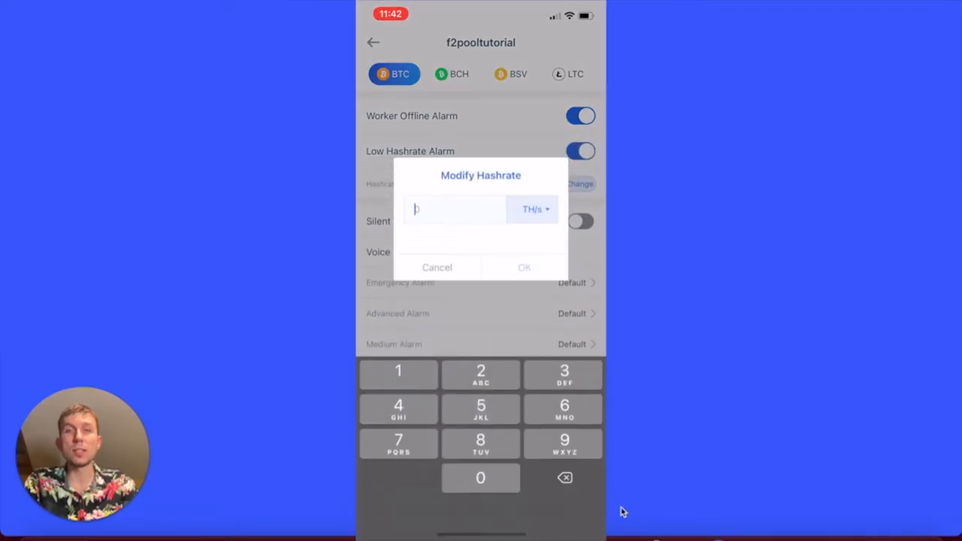
left_click(437, 268)
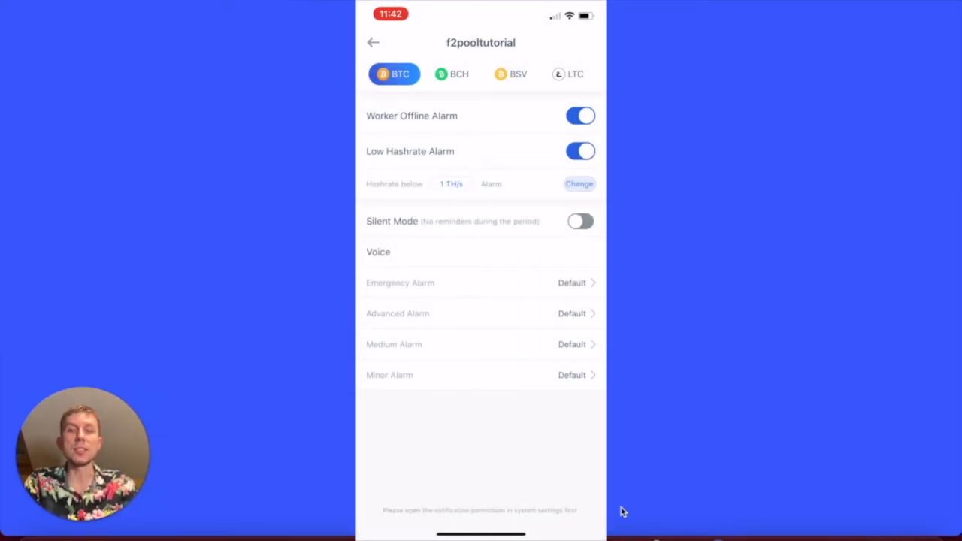
Step: Confirm the Default emergency alarm sound, then switch to the BCH alarm settings
left_click(580, 221)
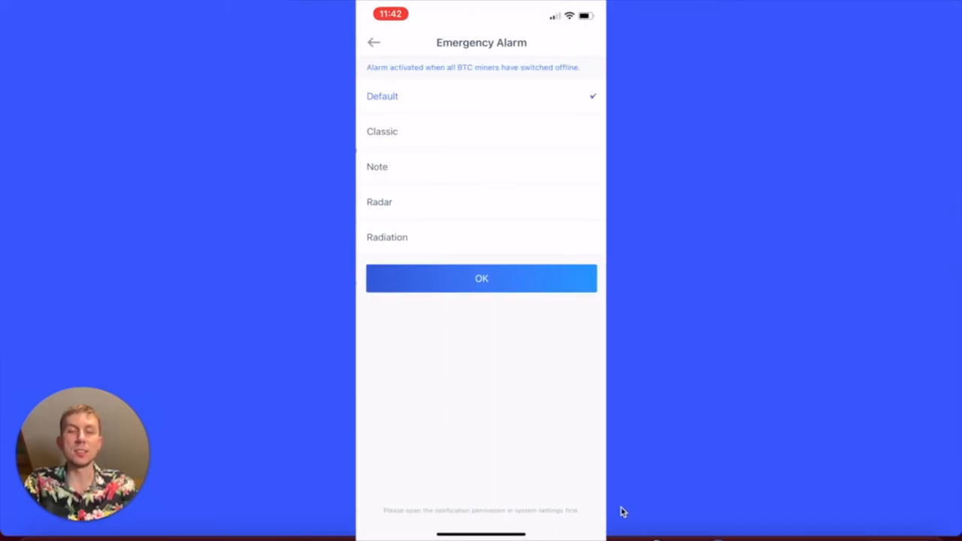
left_click(480, 278)
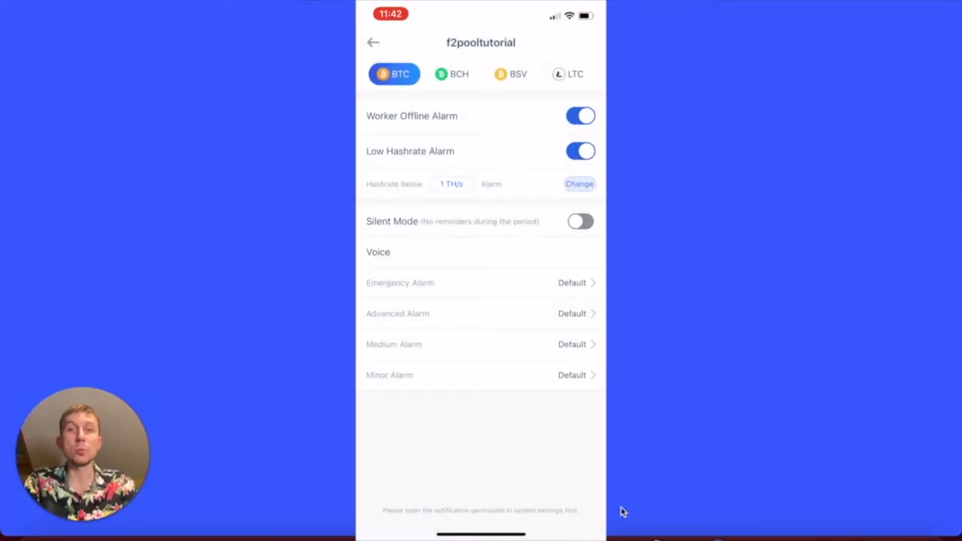
left_click(452, 74)
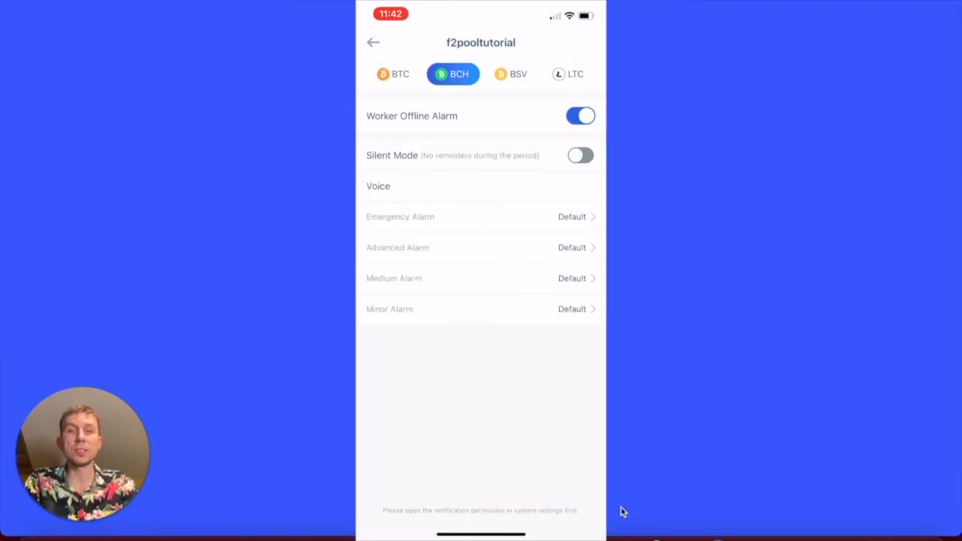